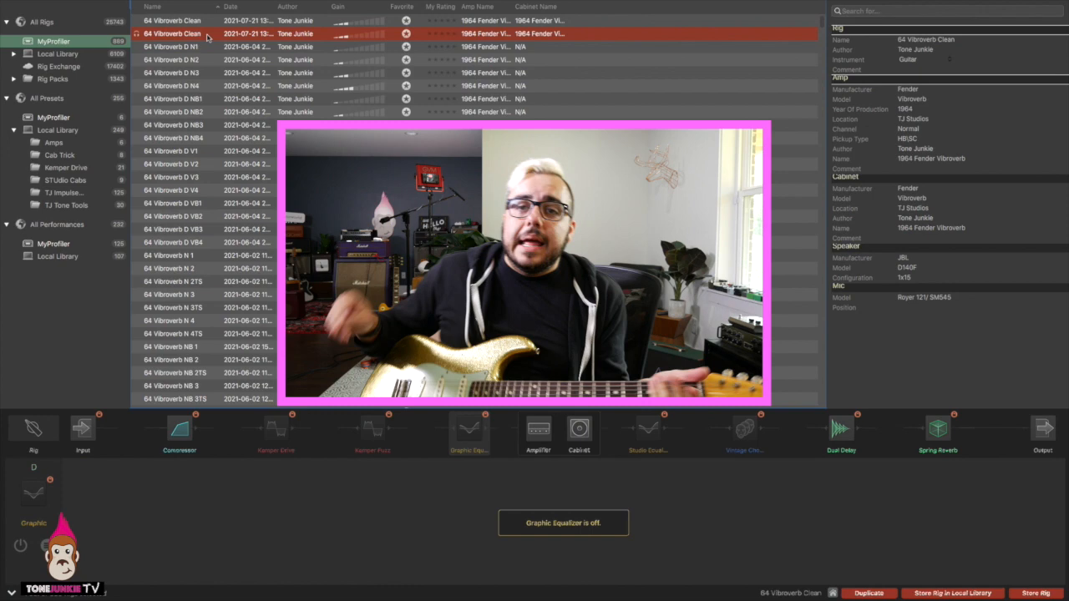
- Scroll the rig list and load the 76 Mars Artist J 3+ Marshall Artiste 2040 profile
scroll(down, 3)
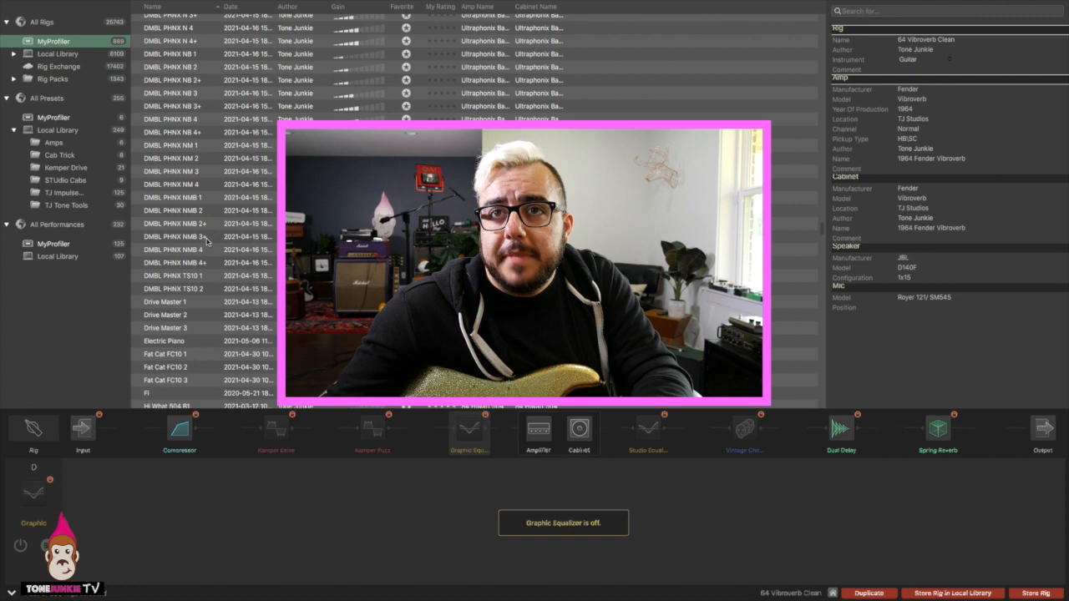
click(173, 236)
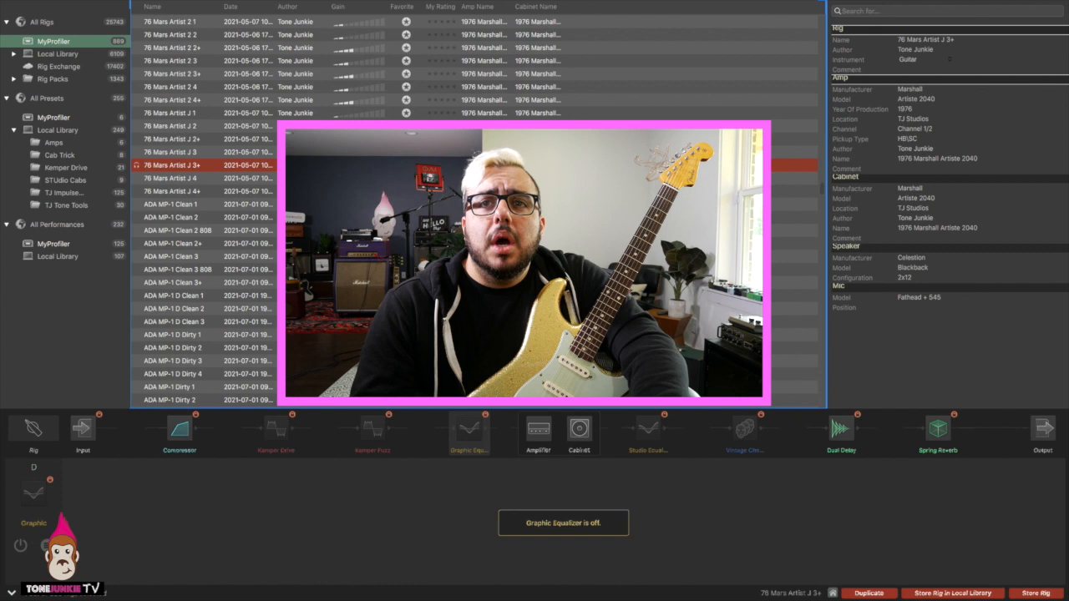
click(53, 243)
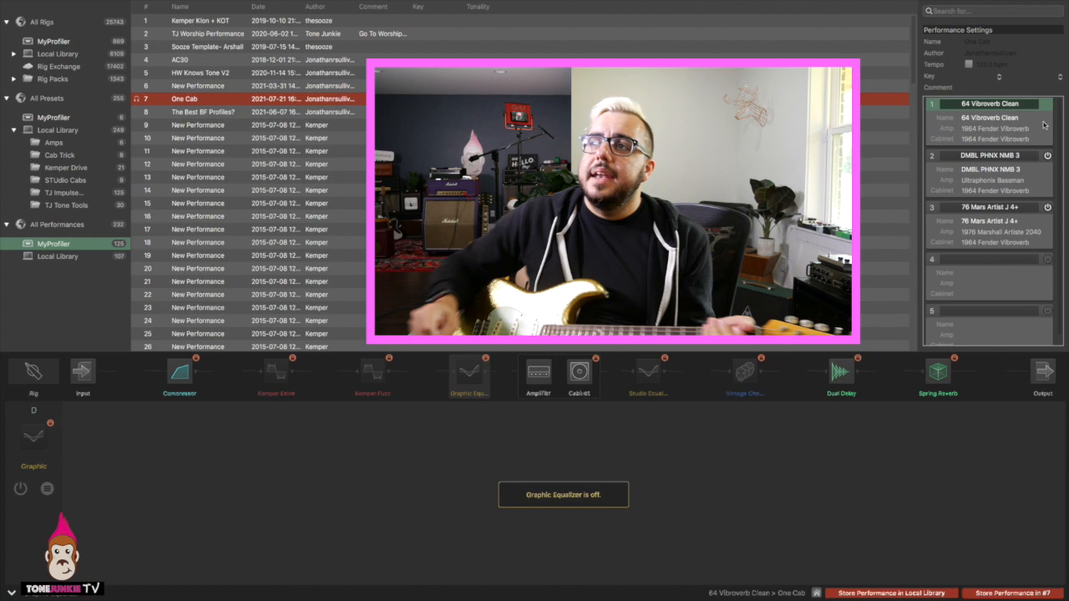
- Make slot 2, DMBL PHNX NMB 3, the active rig in the One Cab performance
click(990, 156)
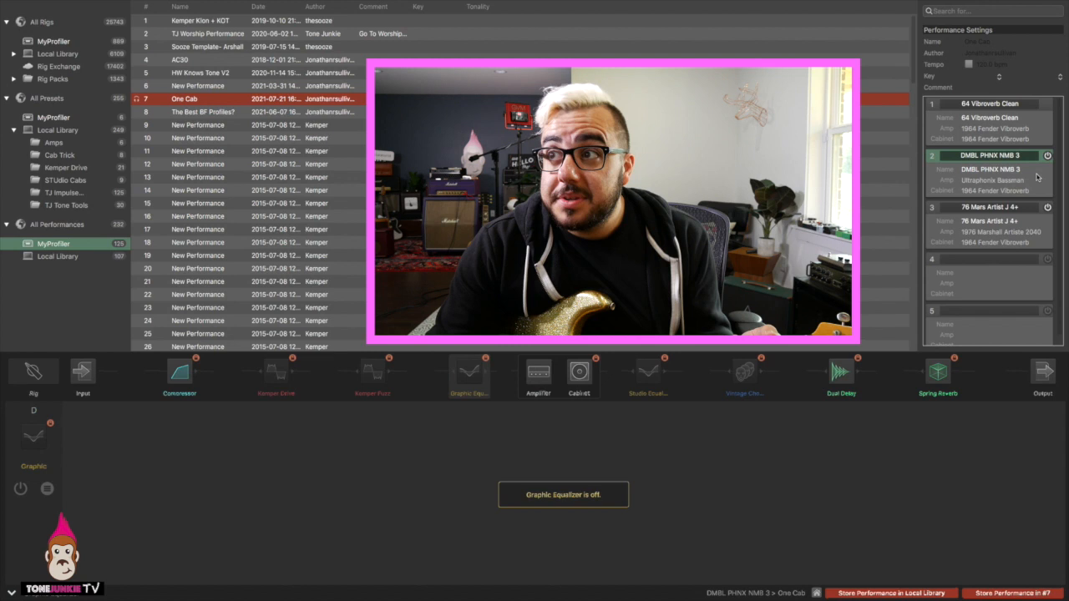
click(990, 207)
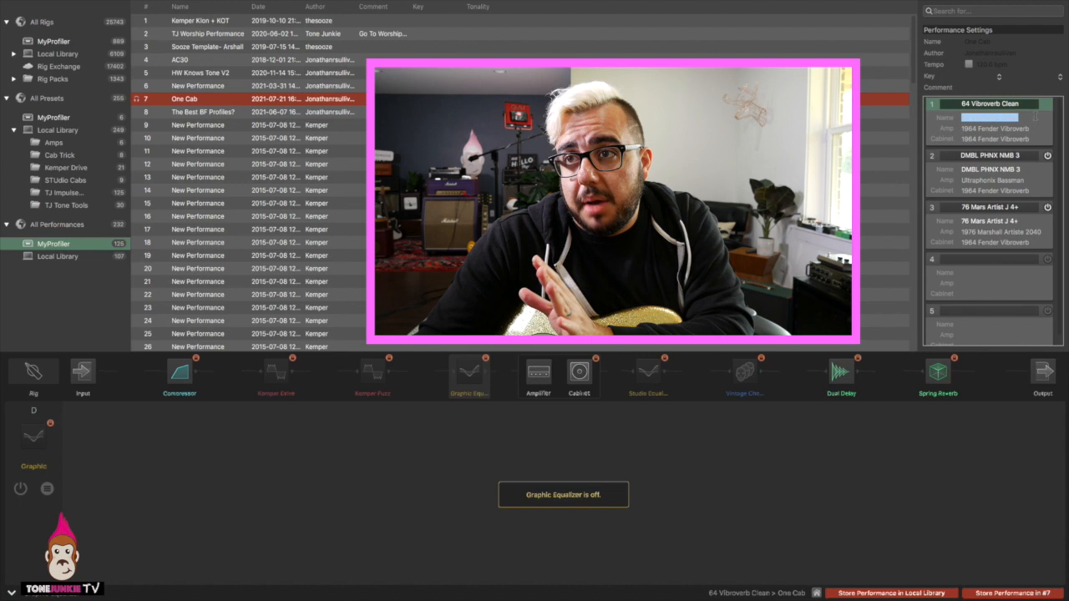
- Show the Cabinet block's lock menu: Unlock Cab, Lock All But Cab, Unlock All
right_click(579, 372)
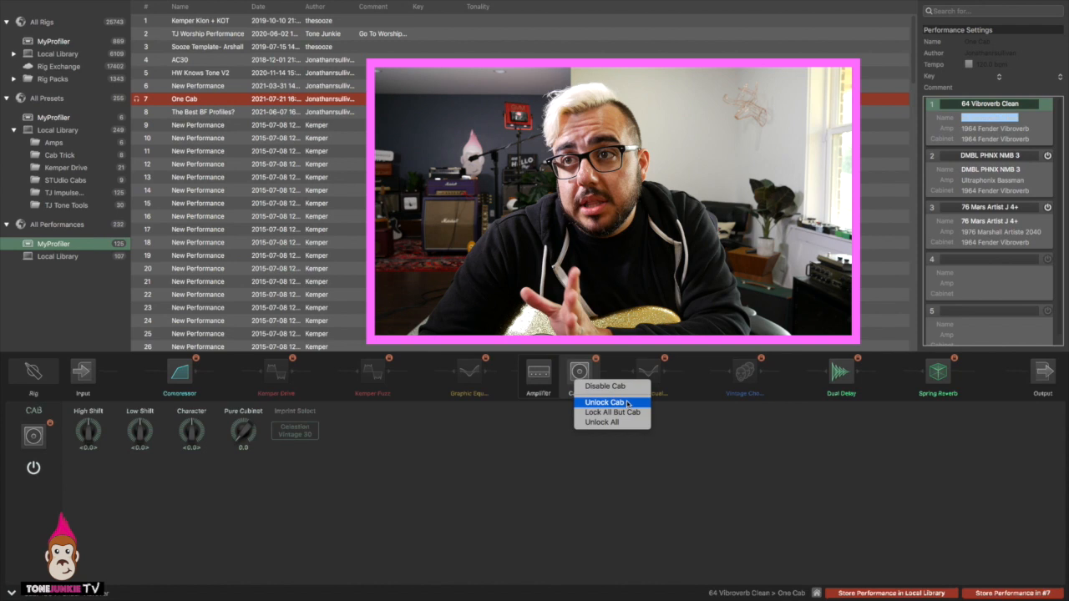
mouse_move(635, 411)
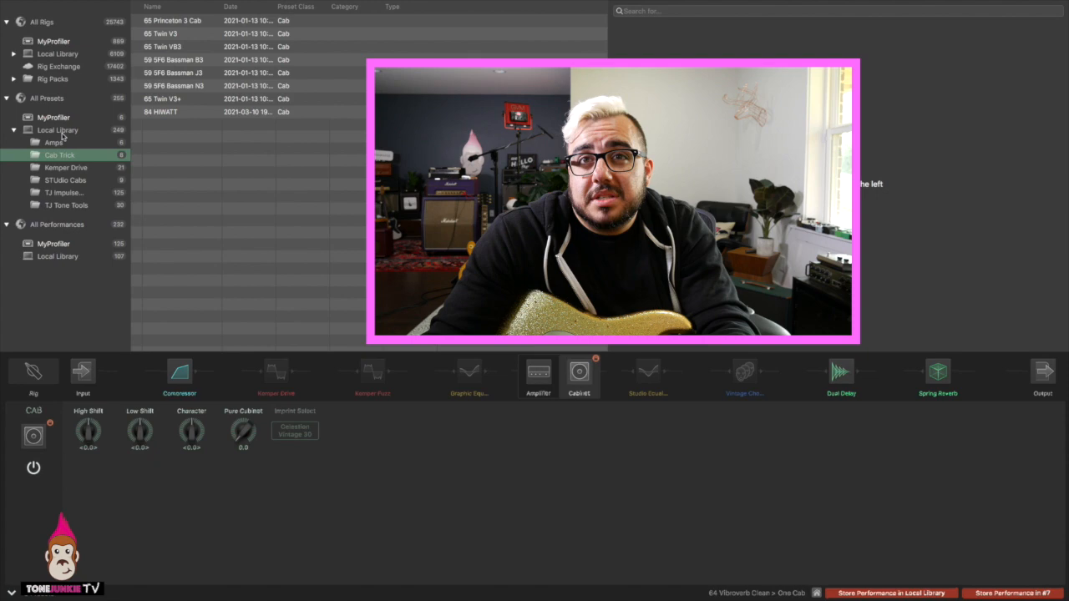
- List every locally stored preset from the sidebar's Local Library under All Presets
click(57, 130)
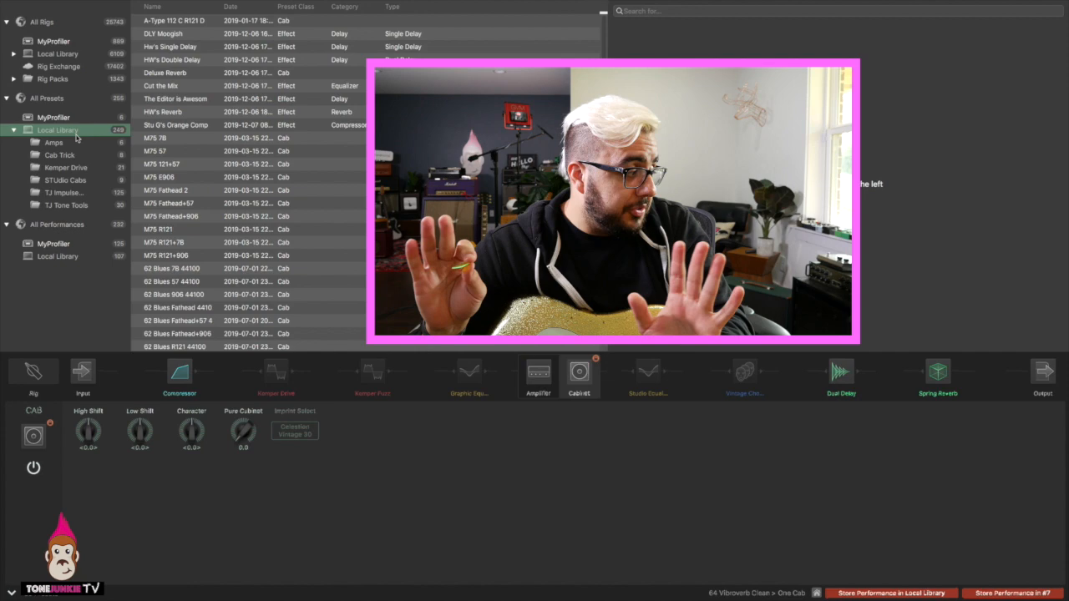